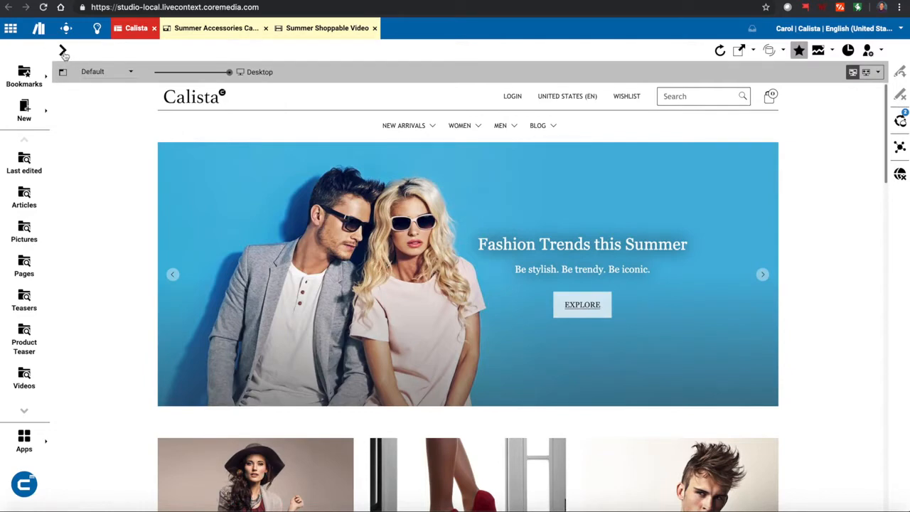
Expand the Calista home page's content form and outline Header, Hero and Placement 1 areas
left_click(63, 53)
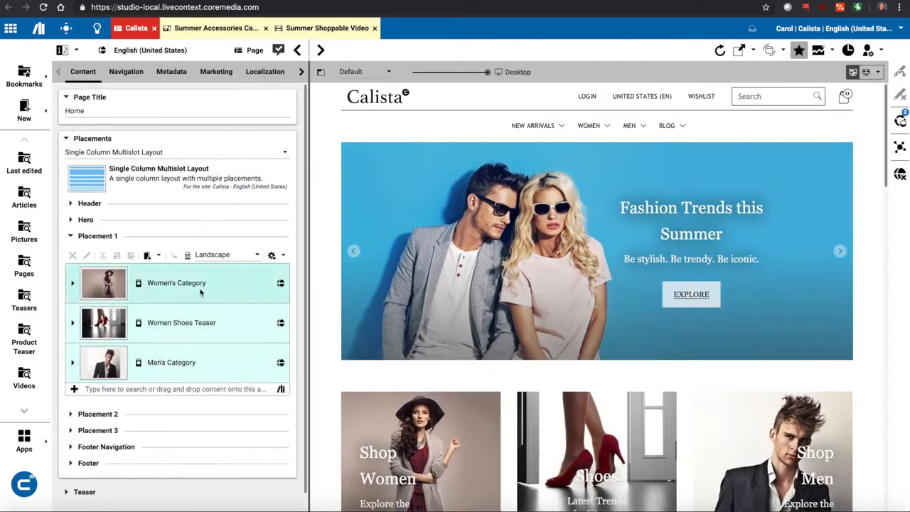
left_click(176, 282)
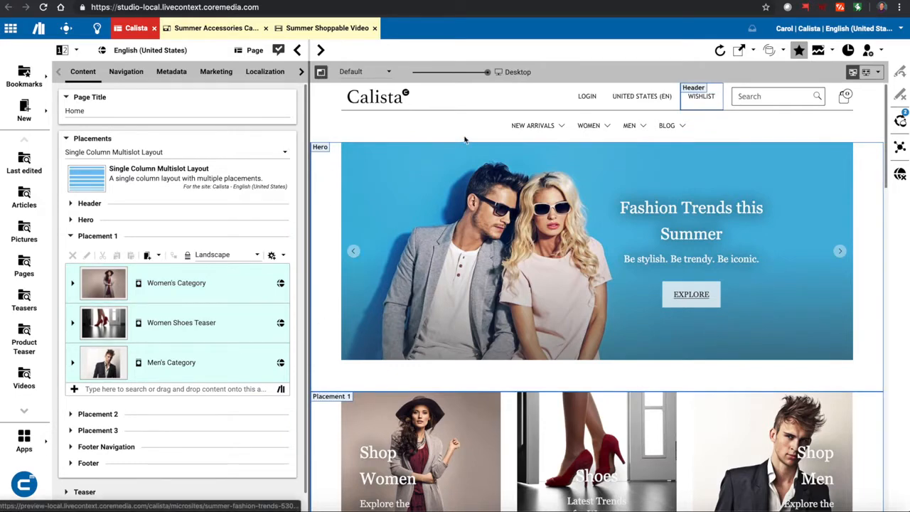
mouse_move(486, 102)
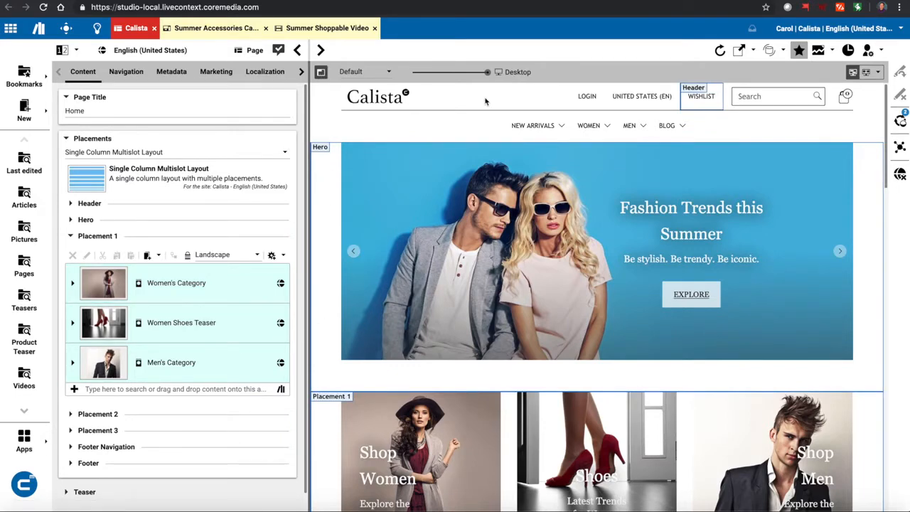
mouse_move(314, 133)
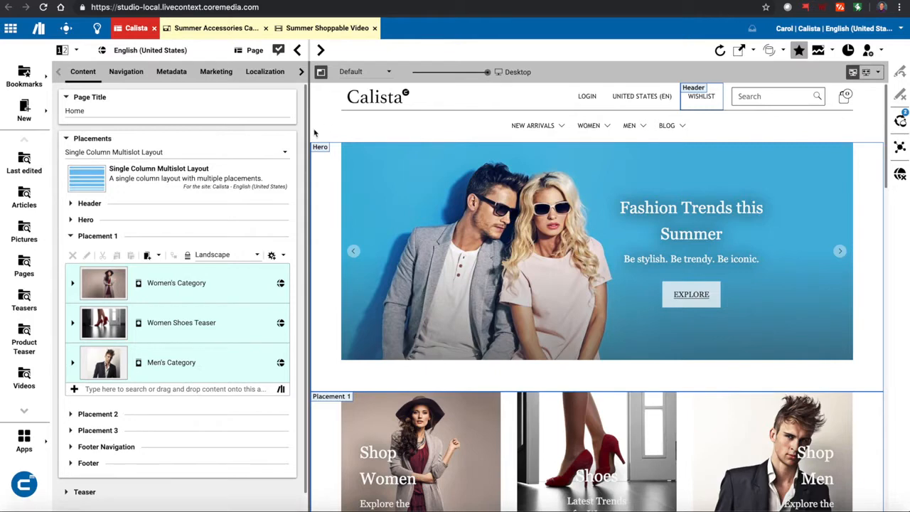
mouse_move(487, 72)
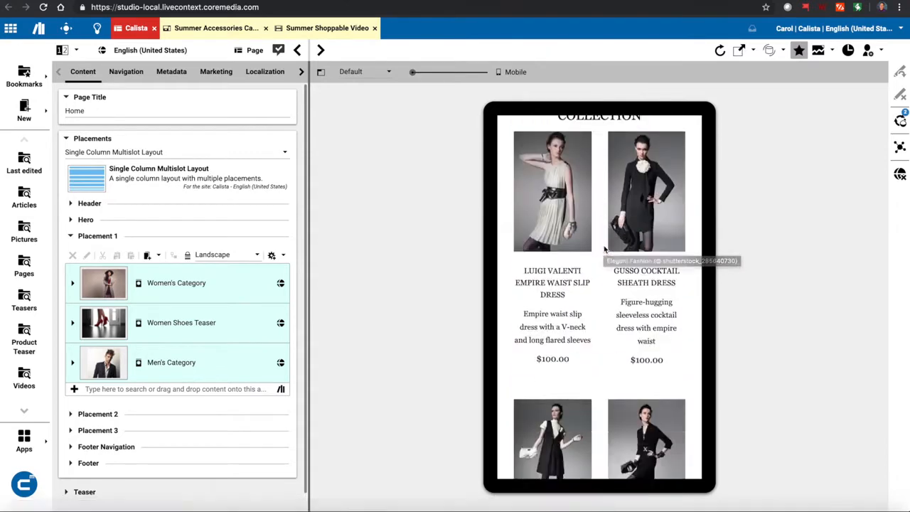
Scroll the Calista home page collection while previewing it at mobile size
scroll("down", 3)
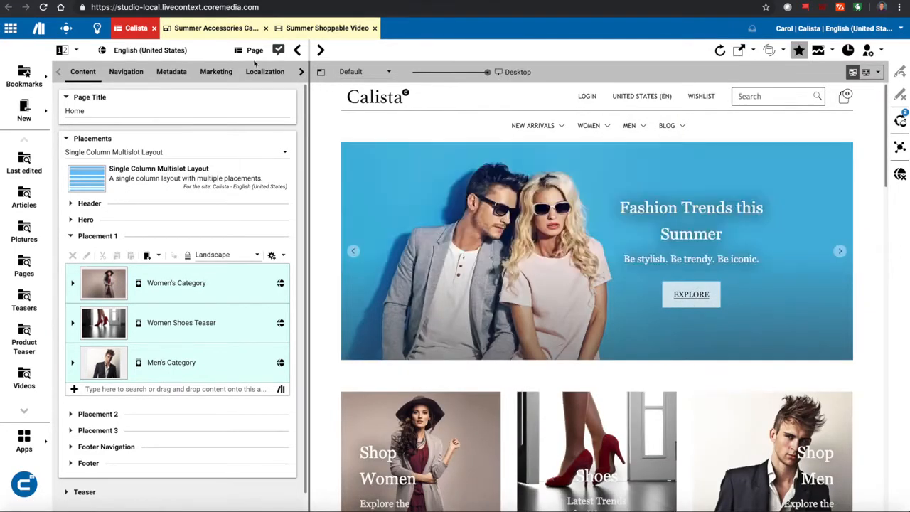
Open the Summer Accessories teaser and dismiss the sunglasses hot-zone product popup
left_click(215, 28)
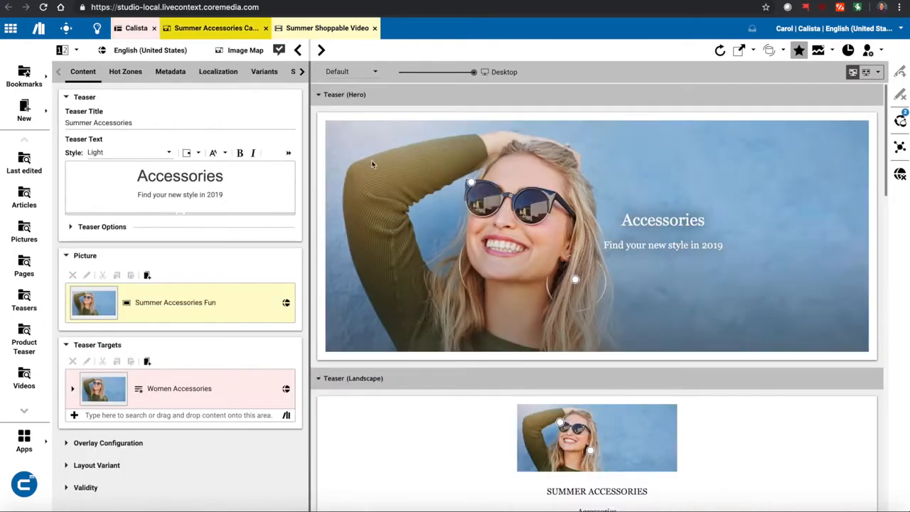
mouse_move(344, 129)
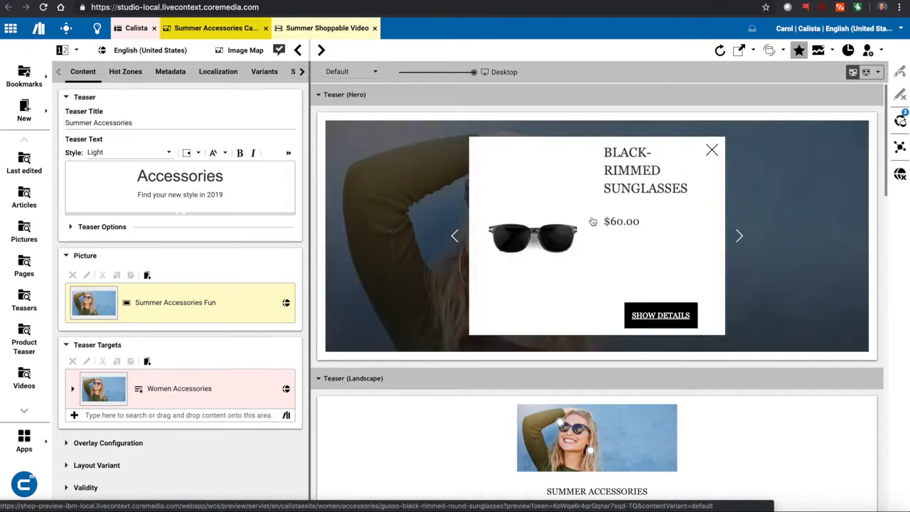
left_click(712, 149)
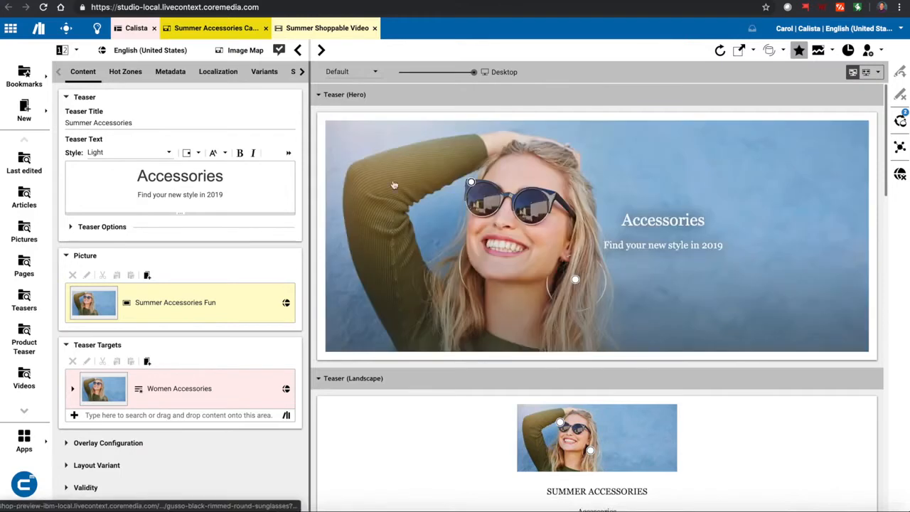
scroll("down", 3)
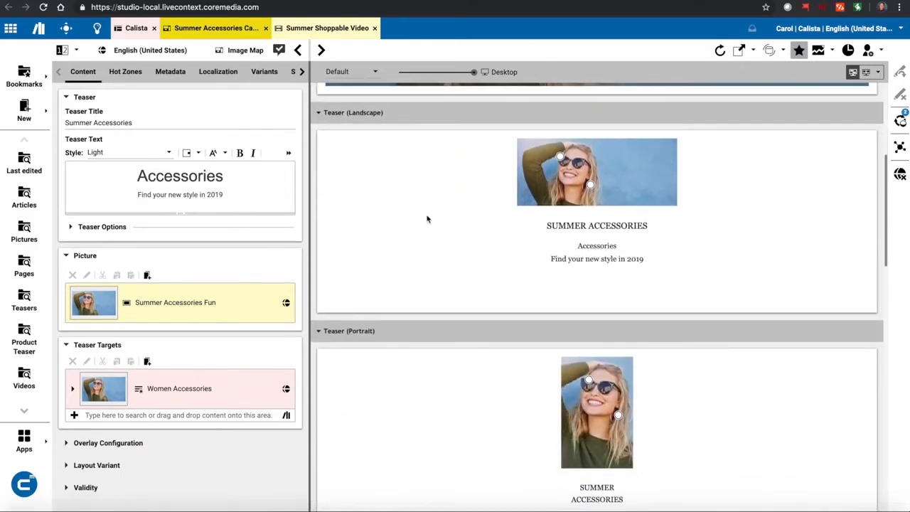
Scroll through the teaser's Landscape, Portrait, Facebook, Twitter and SMS Message previews
scroll("down", 3)
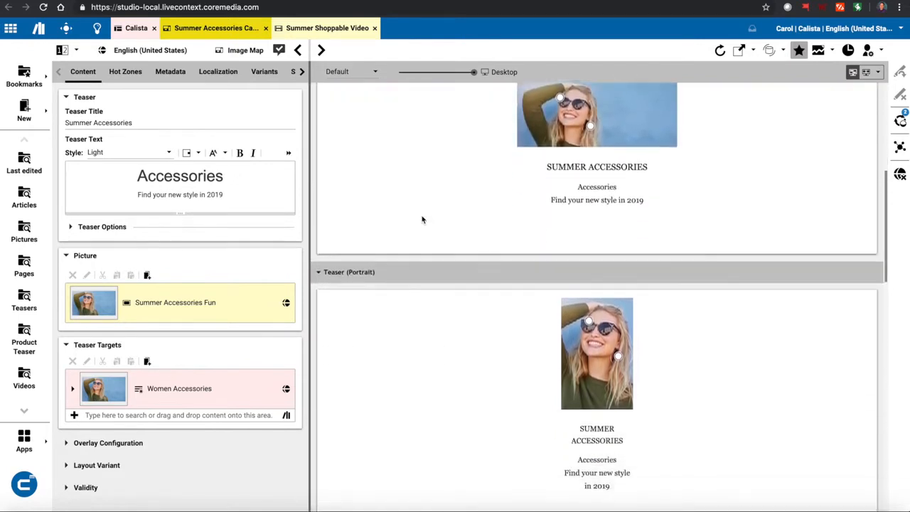
scroll("down", 3)
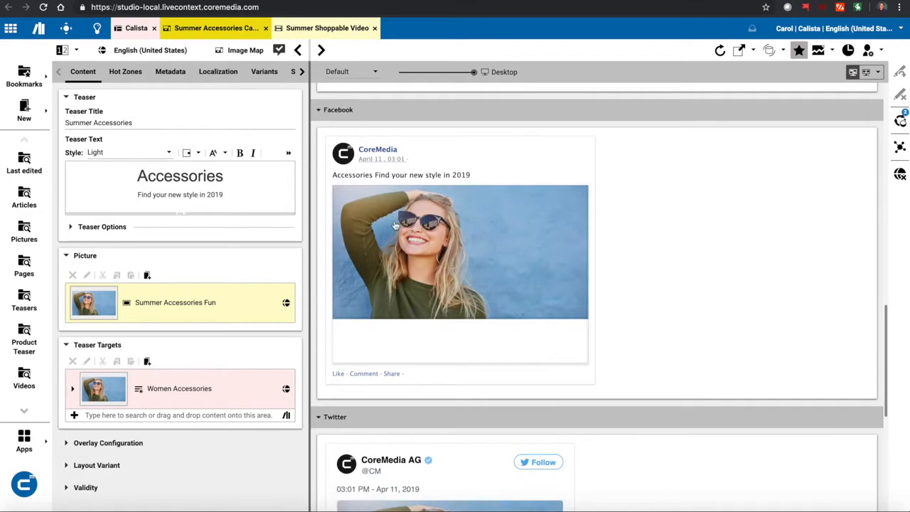
scroll("down", 3)
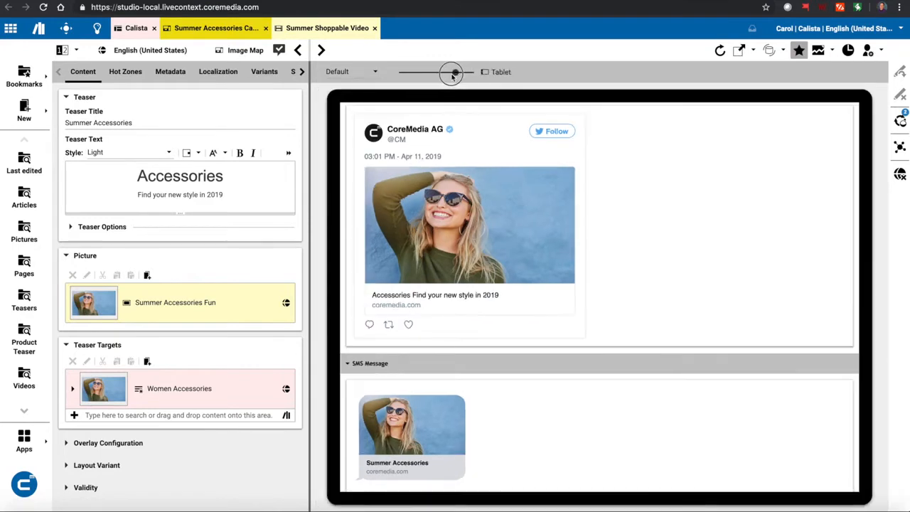
Shrink the teaser's social preview to Mobile size, then switch to the Summer Shoppable Video
left_click_drag(452, 74, 424, 73)
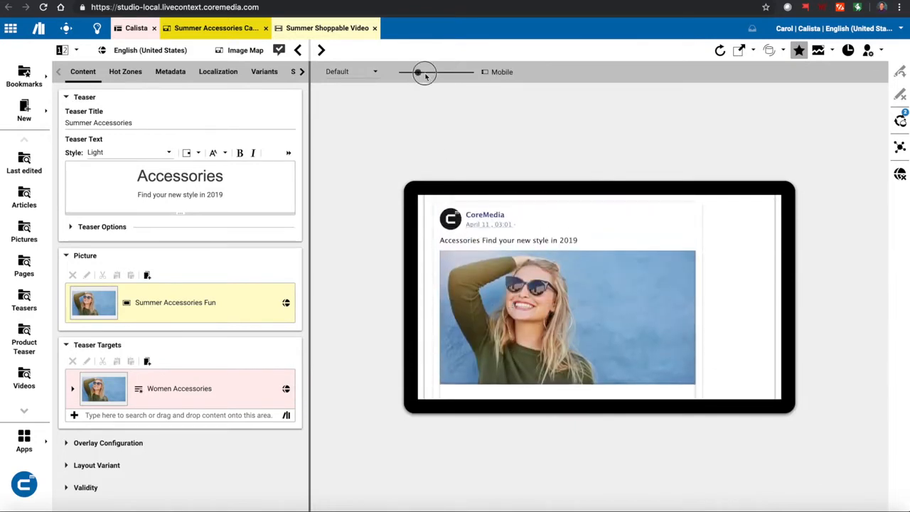
left_click(327, 27)
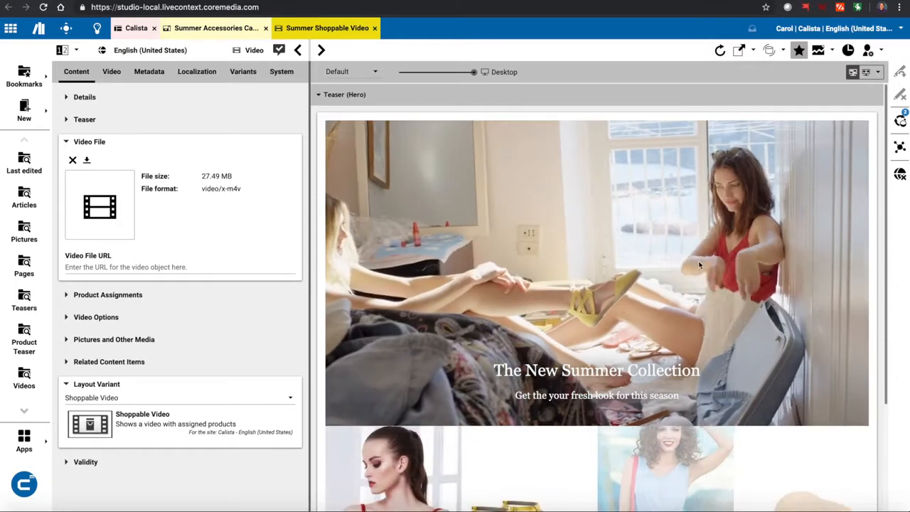
Scroll until the full hero video and product thumbnail strip are visible
scroll("down", 3)
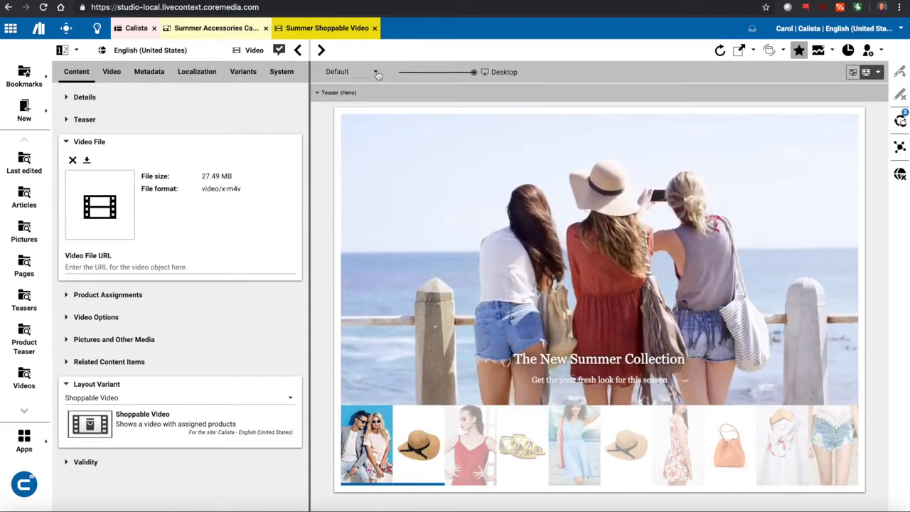
Switch the Summer Shoppable Video preview to the Billboard device format
left_click(375, 72)
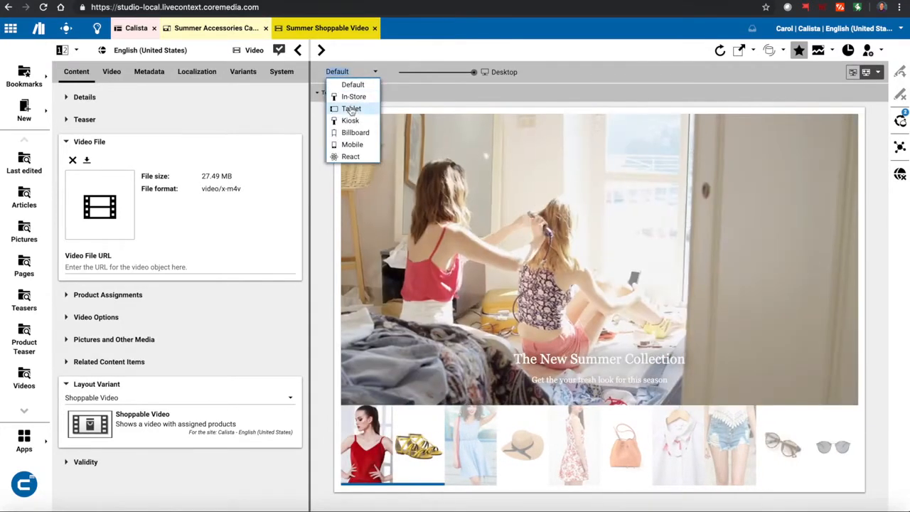
left_click(355, 132)
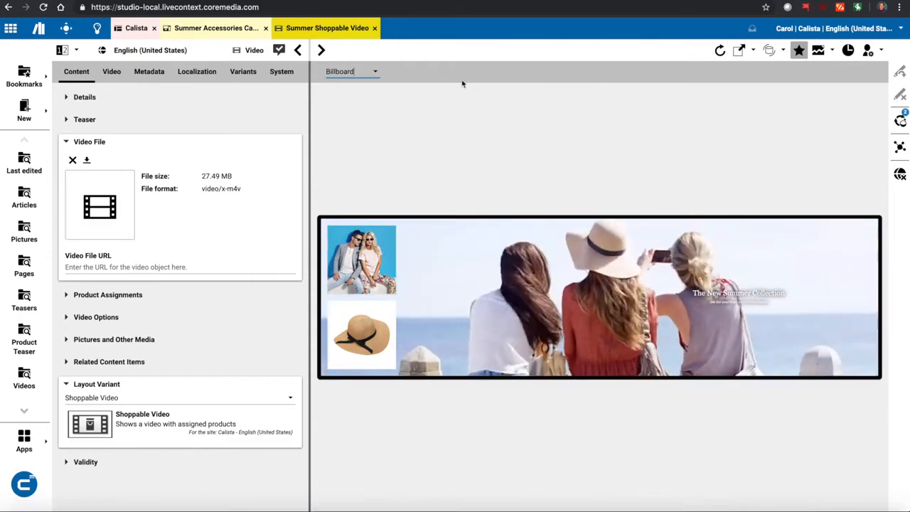
left_click(352, 71)
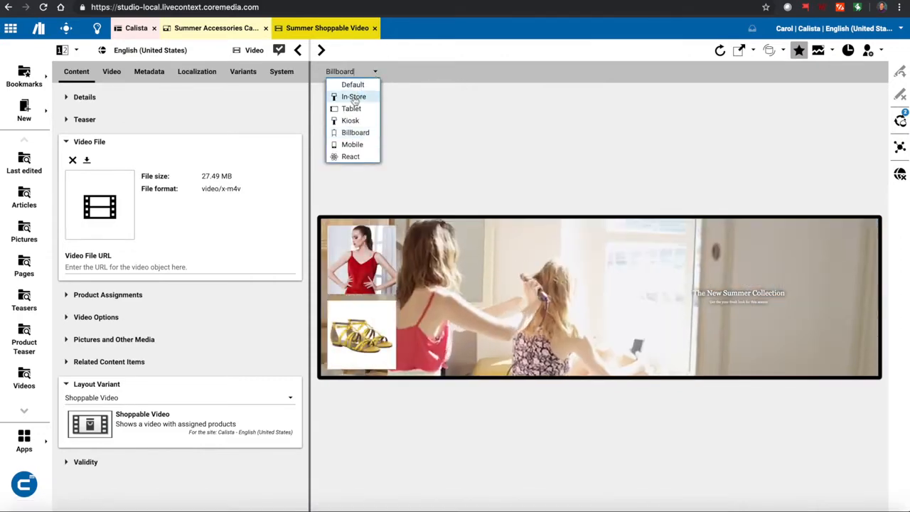
Preview the shoppable video on the In-Store display, then on the Kiosk
left_click(354, 96)
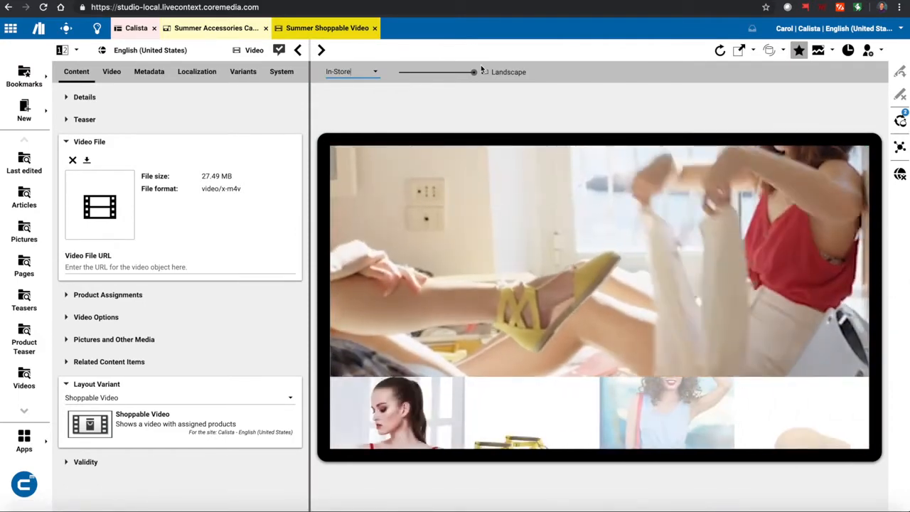
left_click(375, 71)
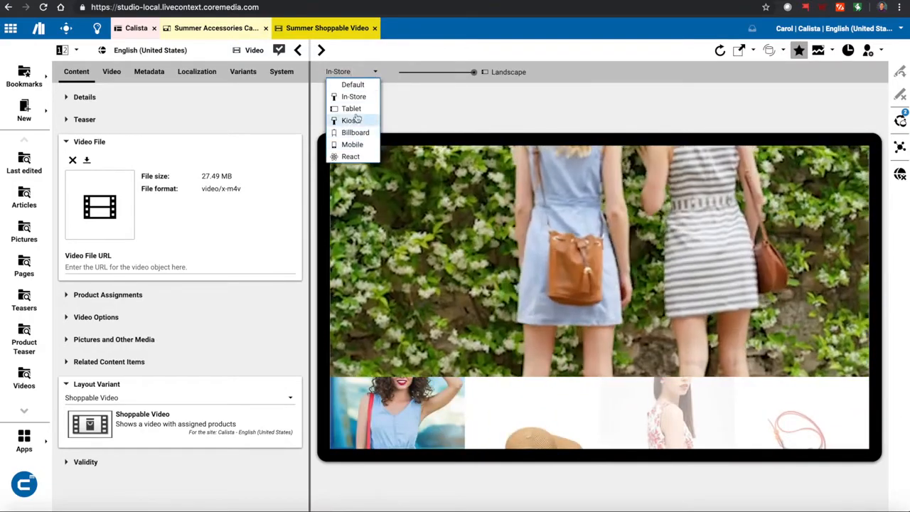
left_click(350, 120)
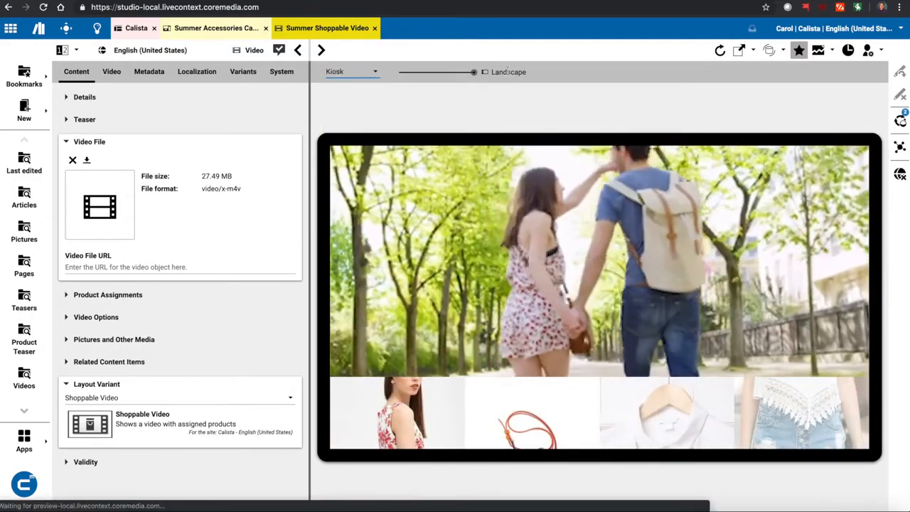